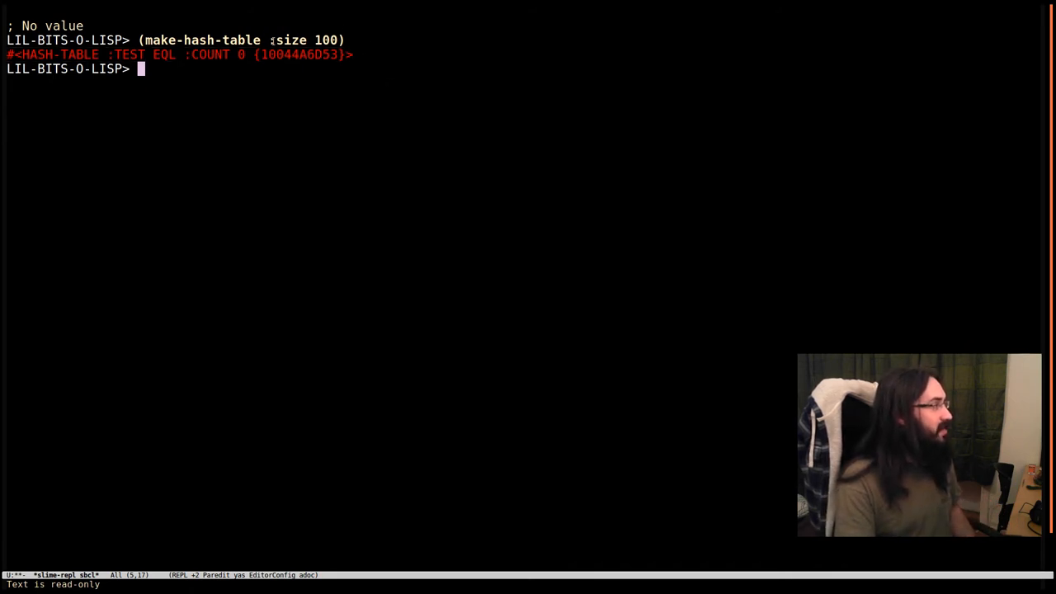
mouse_move(370, 103)
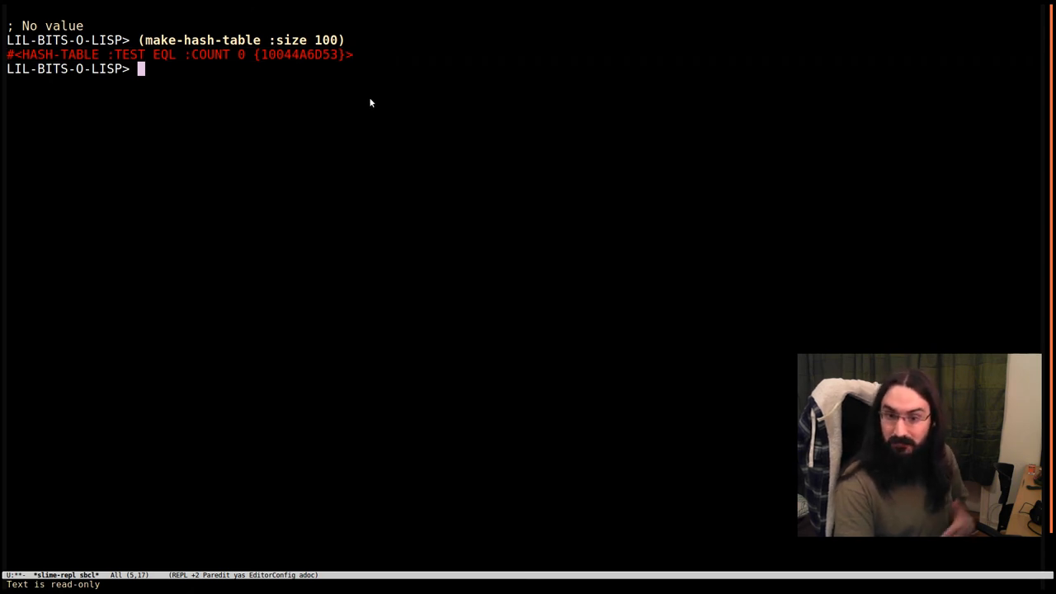
mouse_move(379, 131)
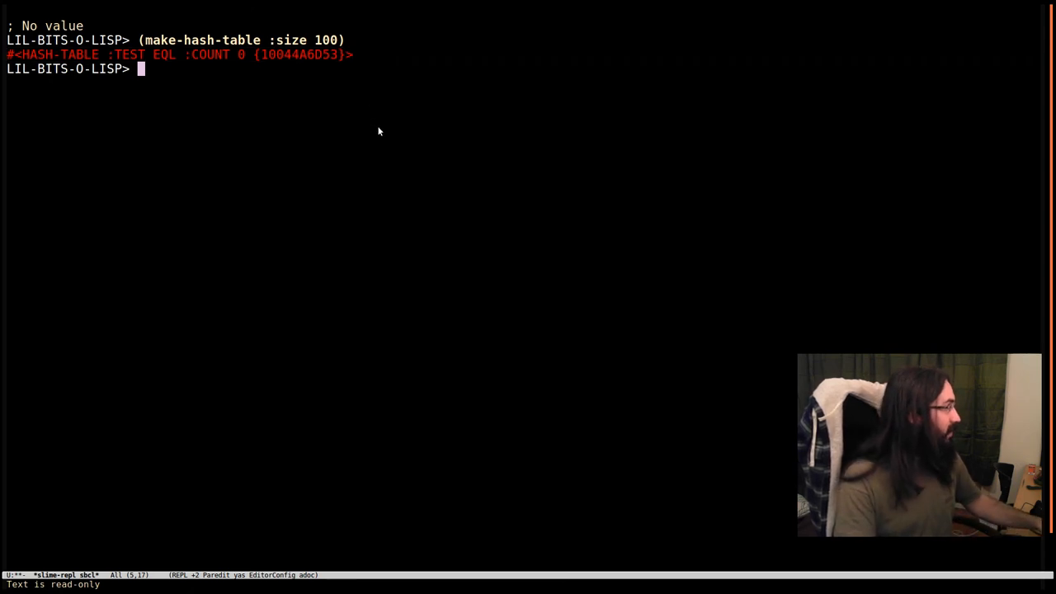
mouse_move(368, 130)
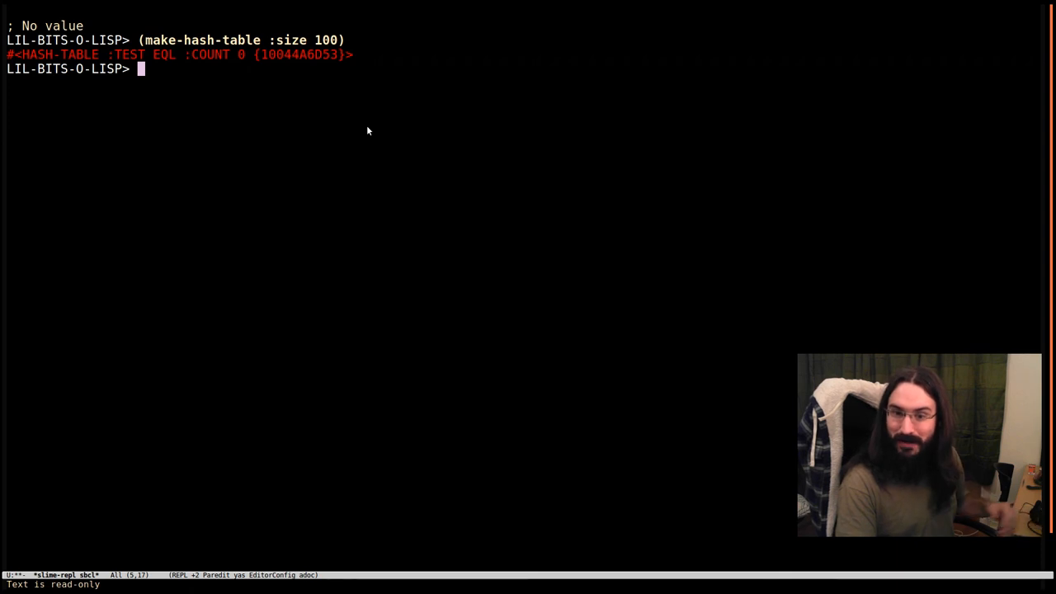